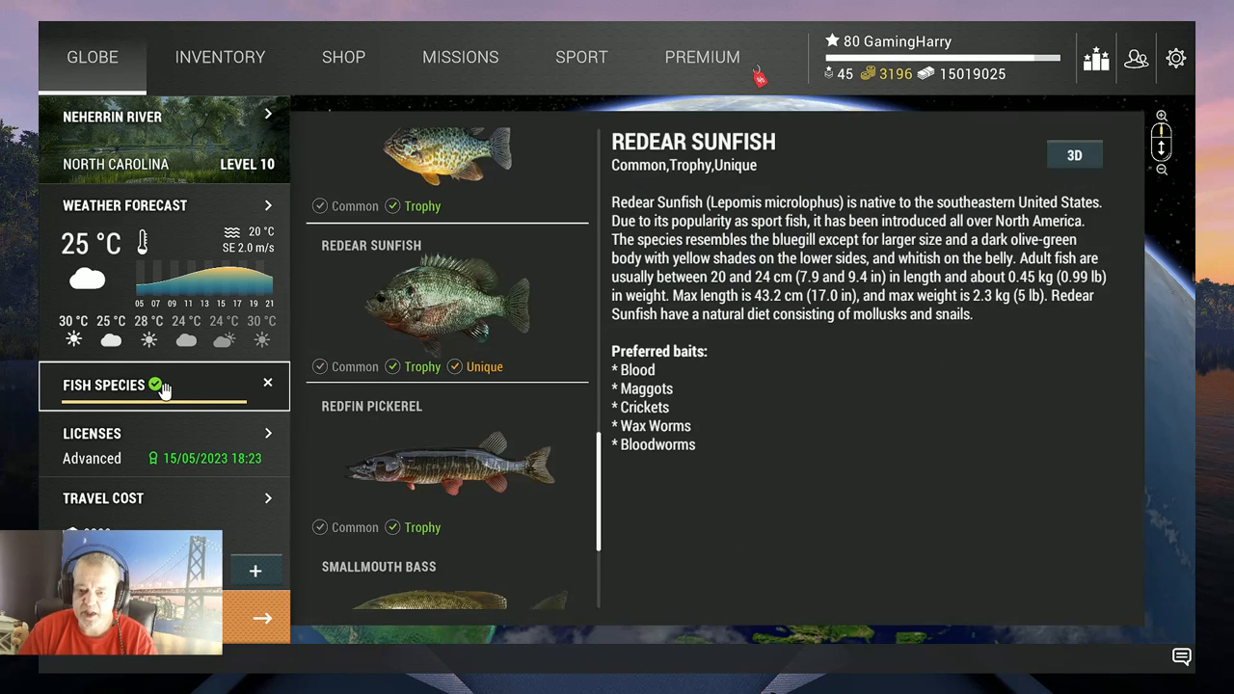
mouse_move(447, 320)
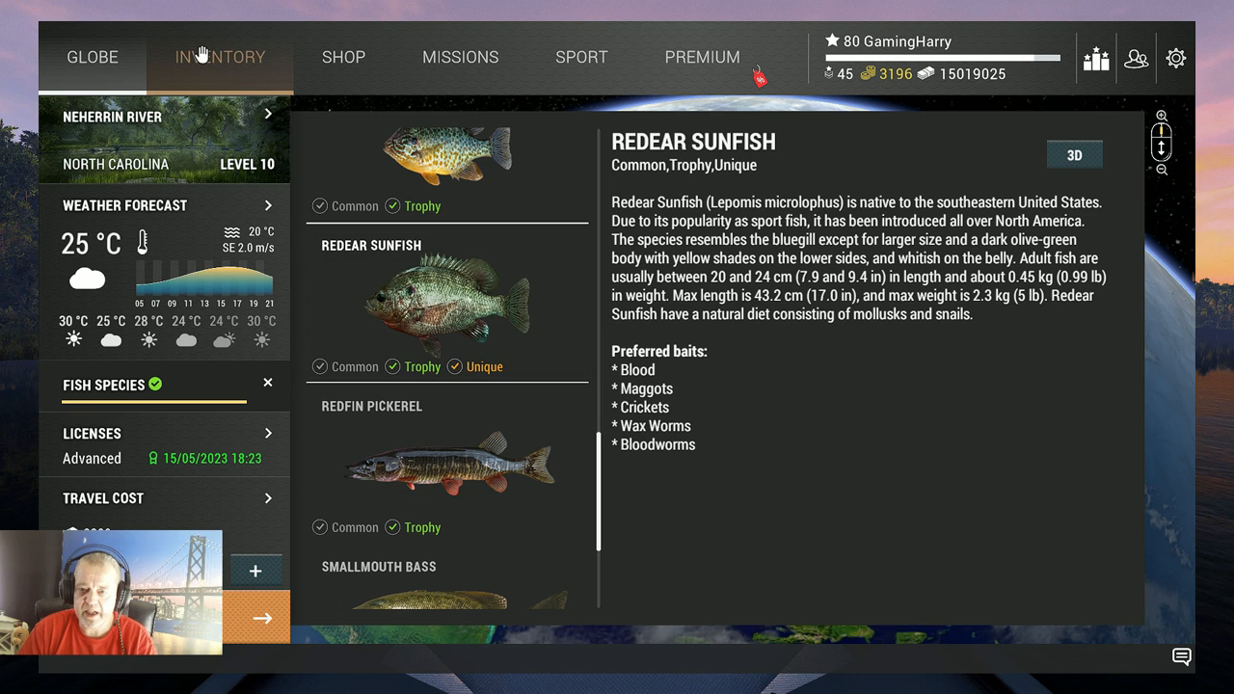
Review the equipped Nero 450 and Nero 14'10" rods with their bloodworm rigs
left_click(220, 57)
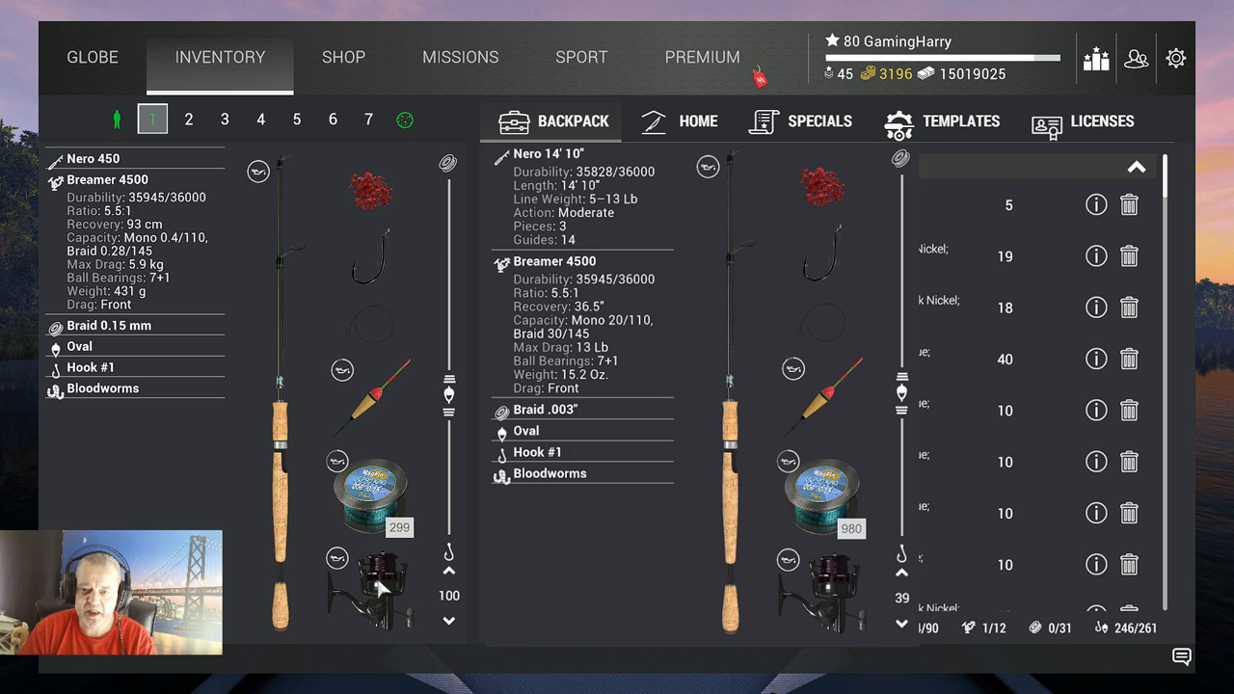
mouse_move(365, 538)
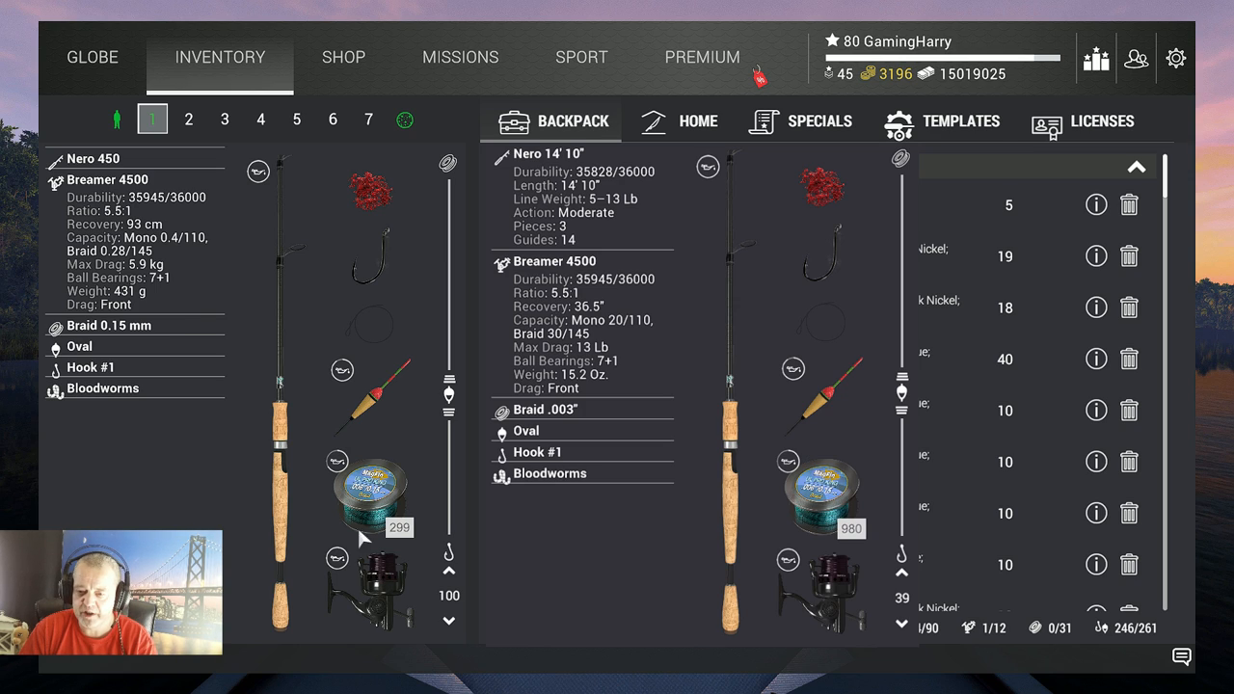
left_click(106, 324)
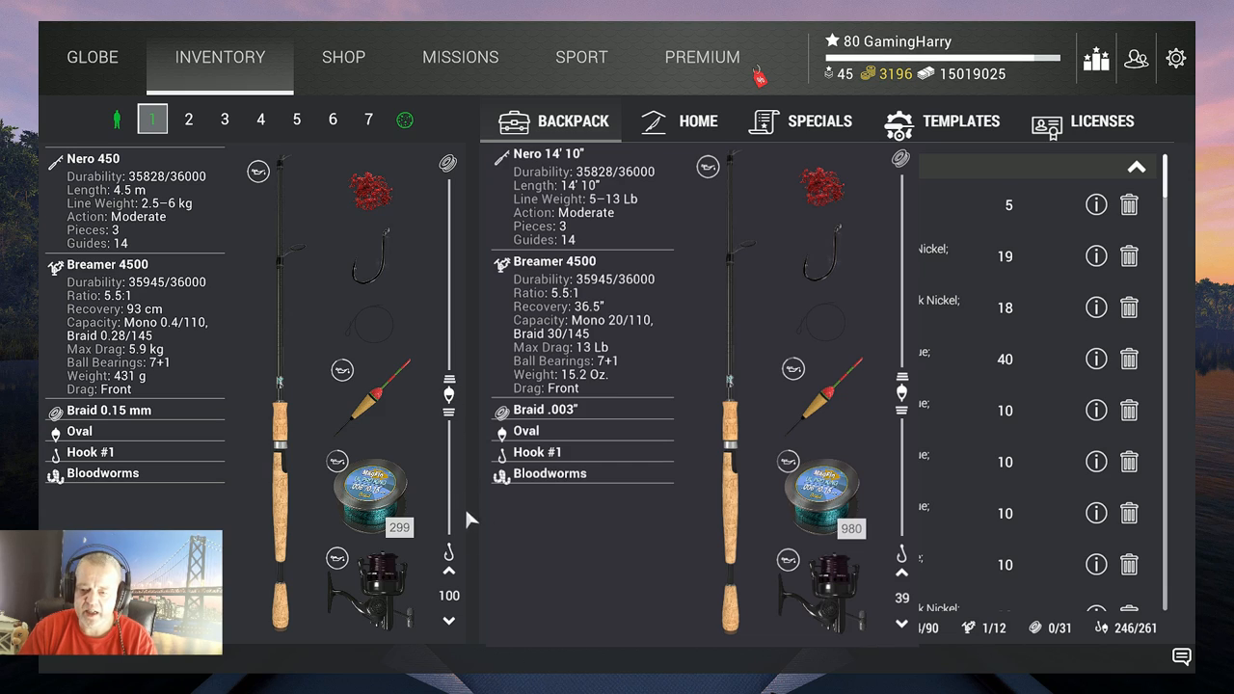
left_click(79, 432)
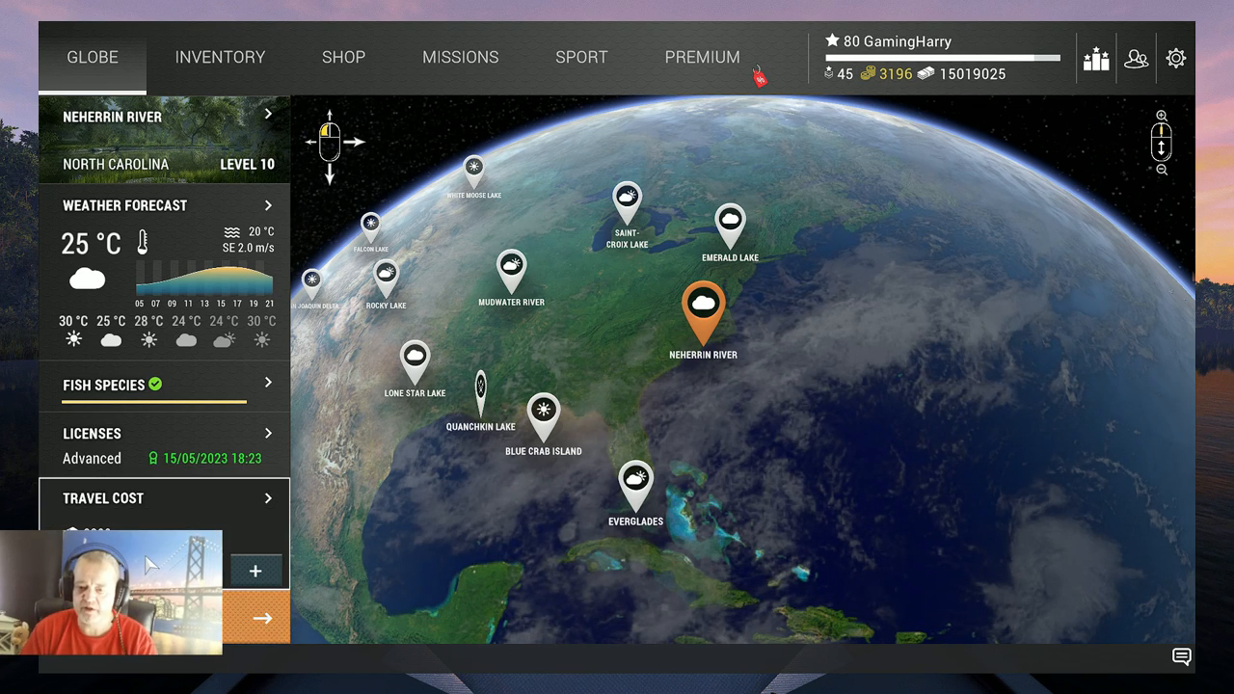
Travel to Neherrin River, accepting the no-boats warning
left_click(262, 617)
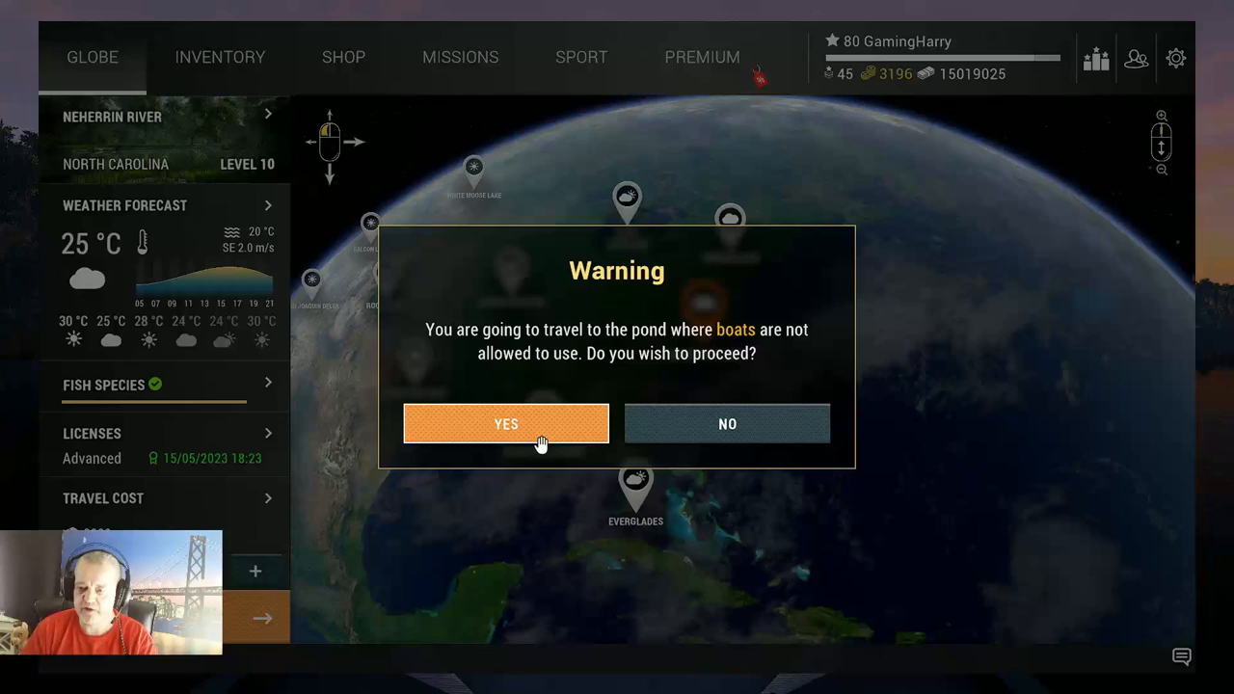
left_click(505, 424)
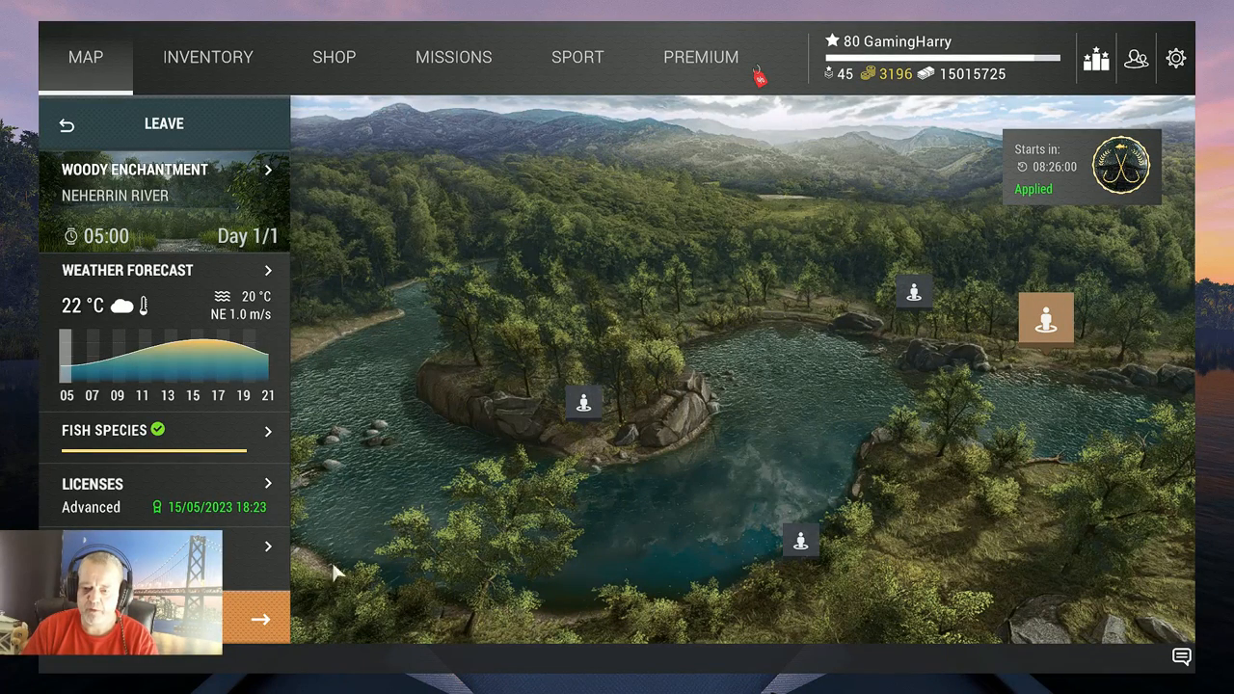
Choose the Into the Rocky Blue spot and load in to fish there
left_click(259, 548)
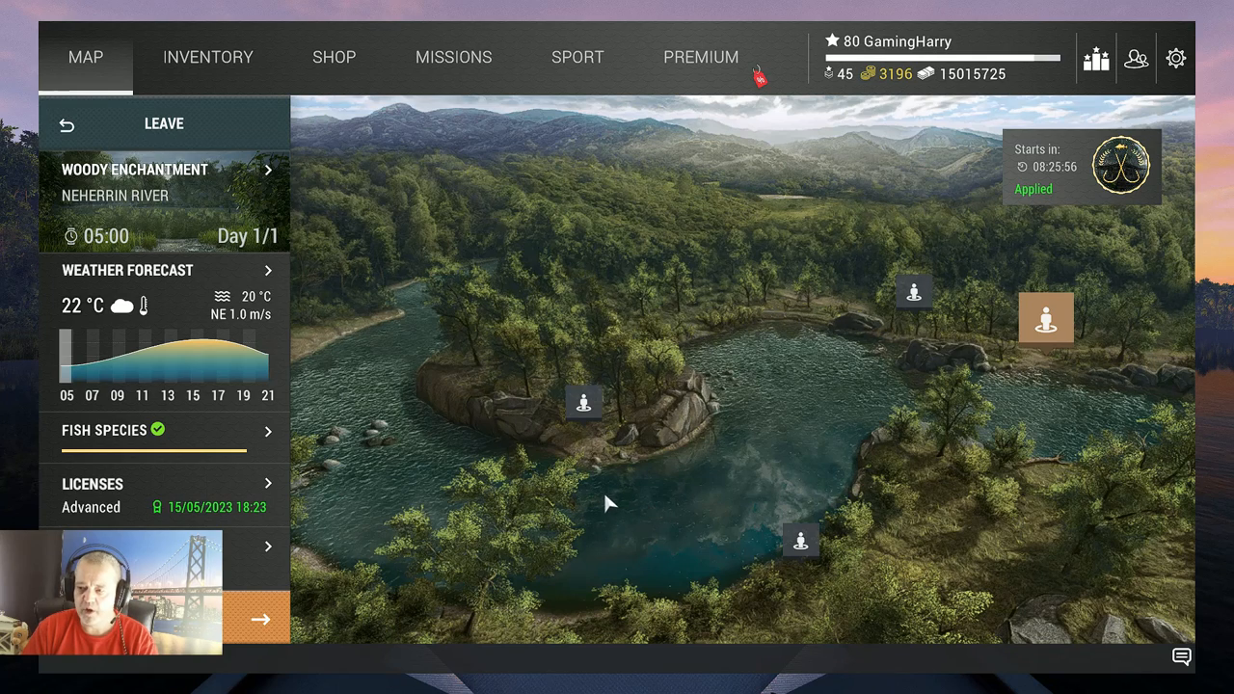
left_click(582, 403)
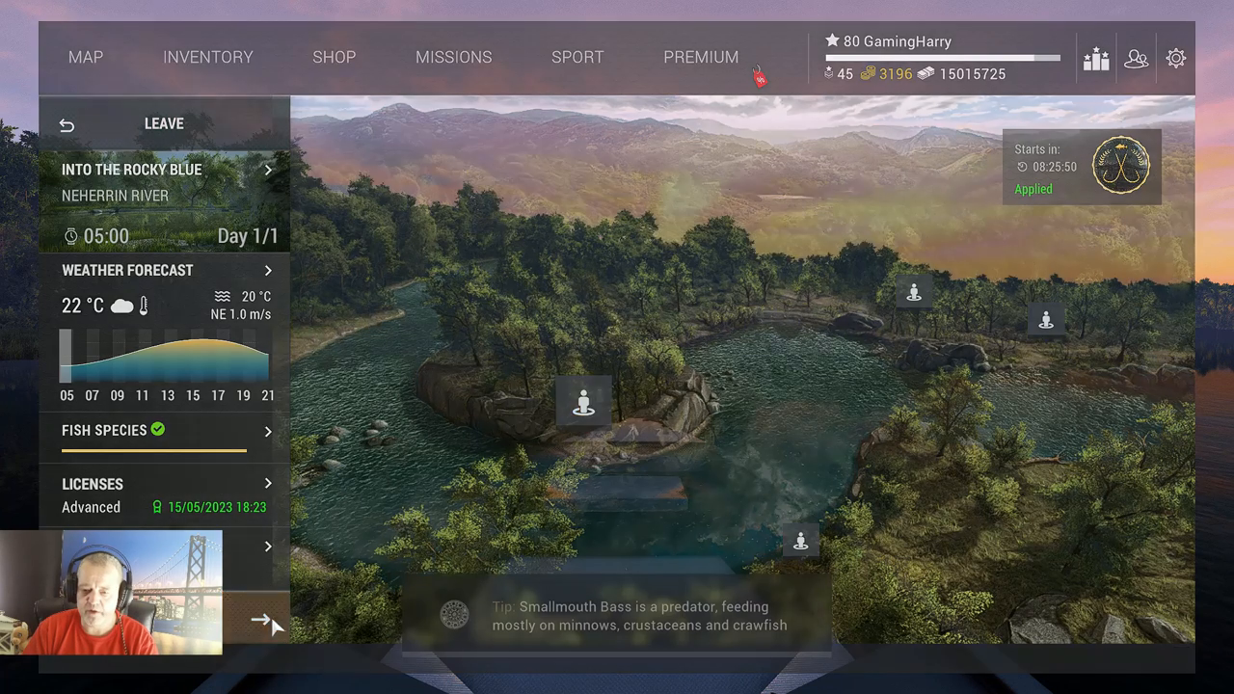
left_click(268, 618)
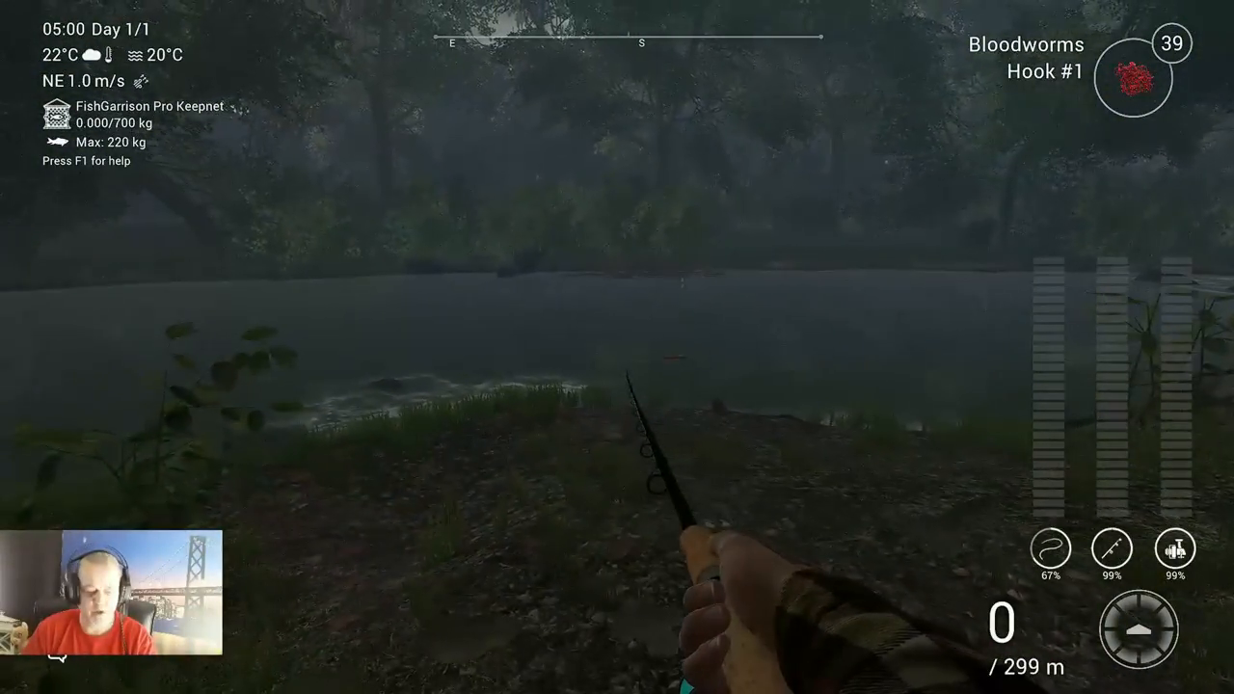
mouse_move(617, 347)
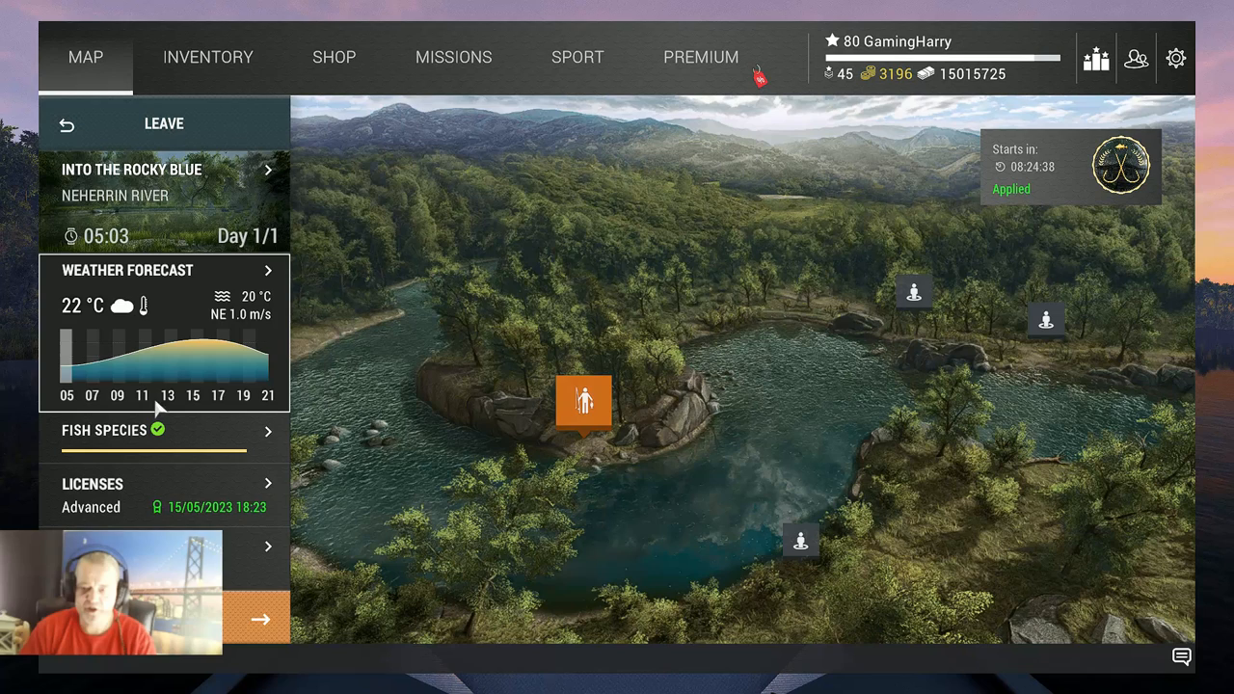
Show the day/night forecast with temperature curves and fishing tips
left_click(268, 270)
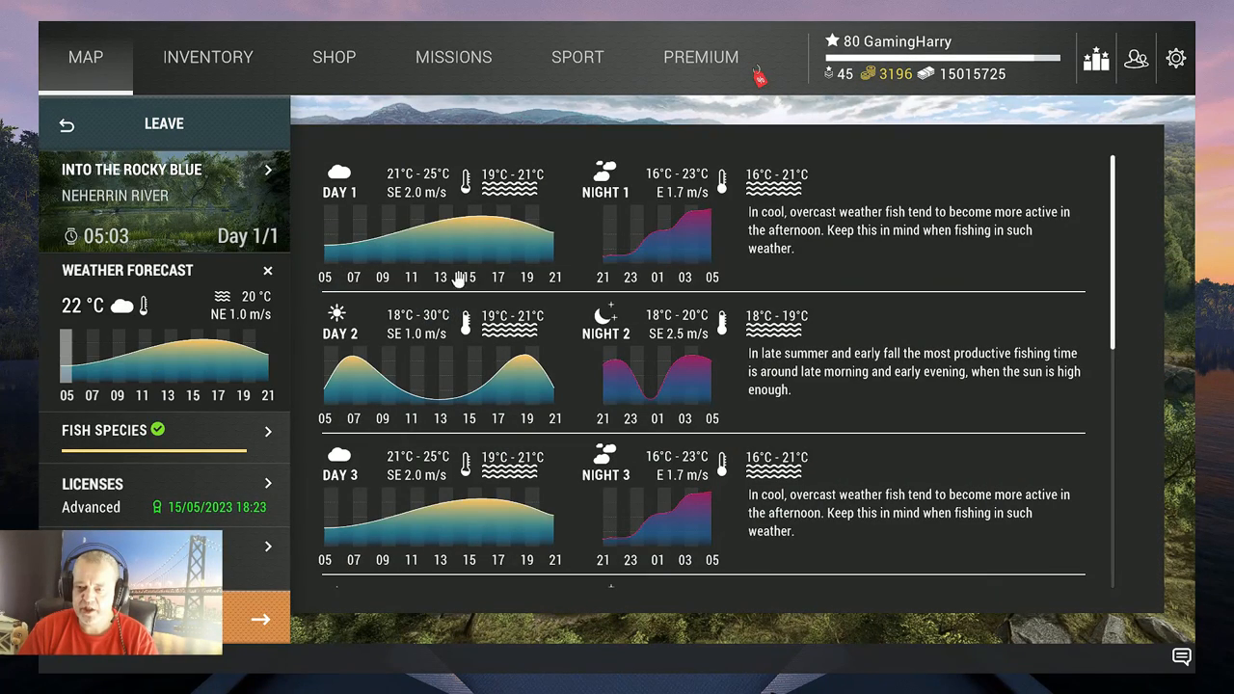
mouse_move(432, 239)
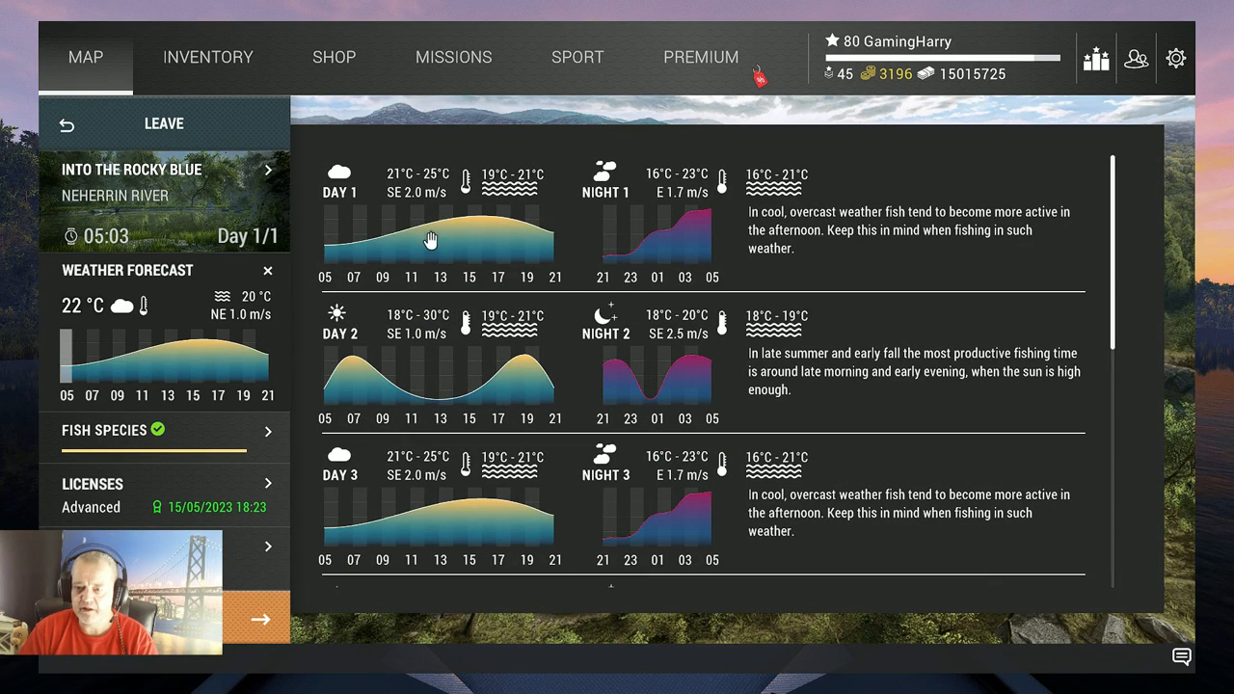
mouse_move(432, 235)
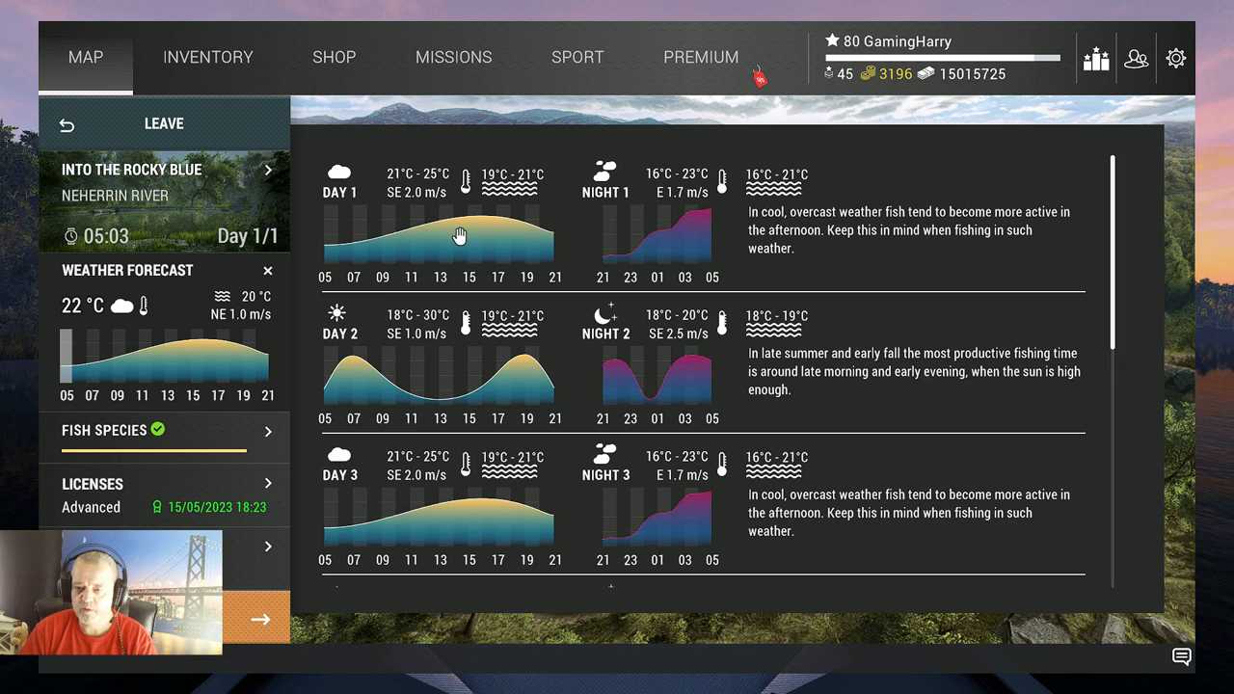
mouse_move(441, 232)
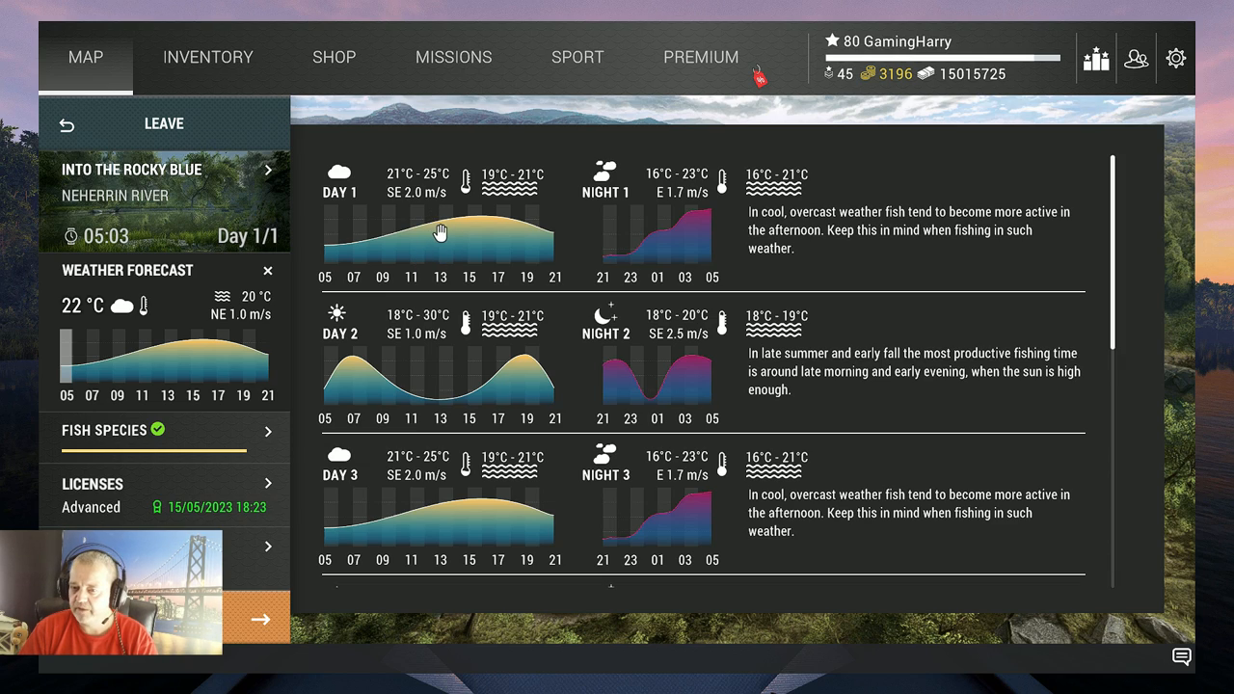
mouse_move(480, 229)
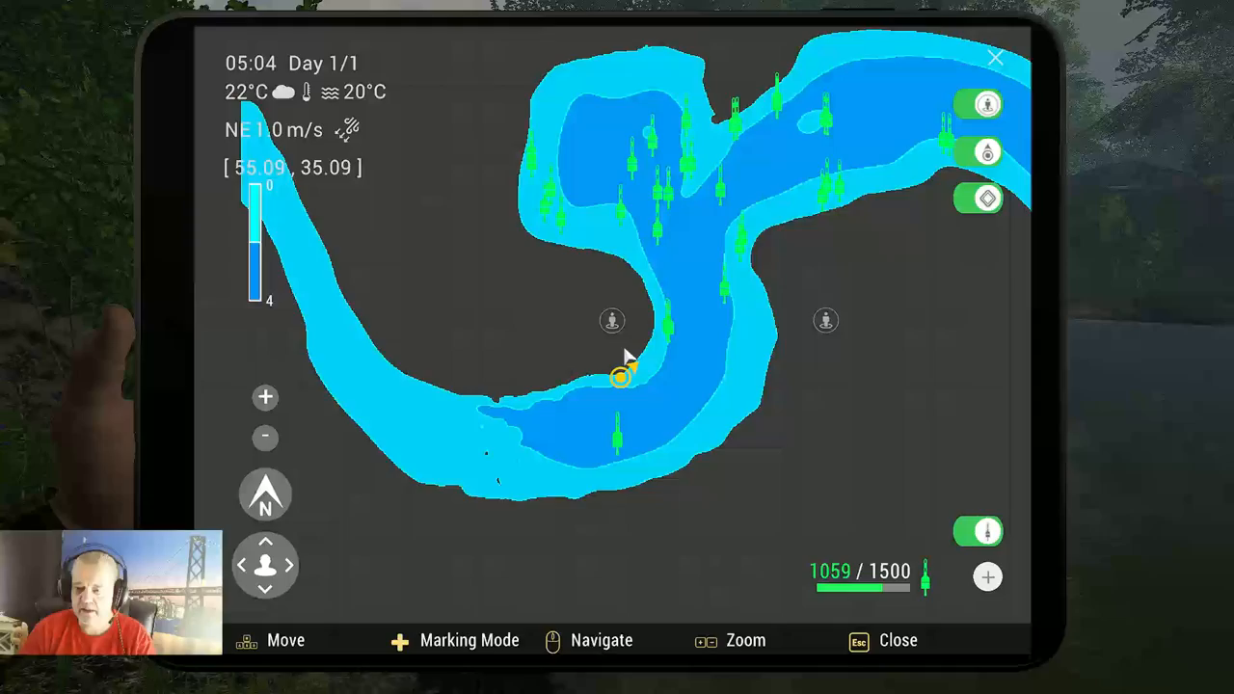
Pan the river map toward the green catch marker by the island
left_click_drag(626, 376, 665, 366)
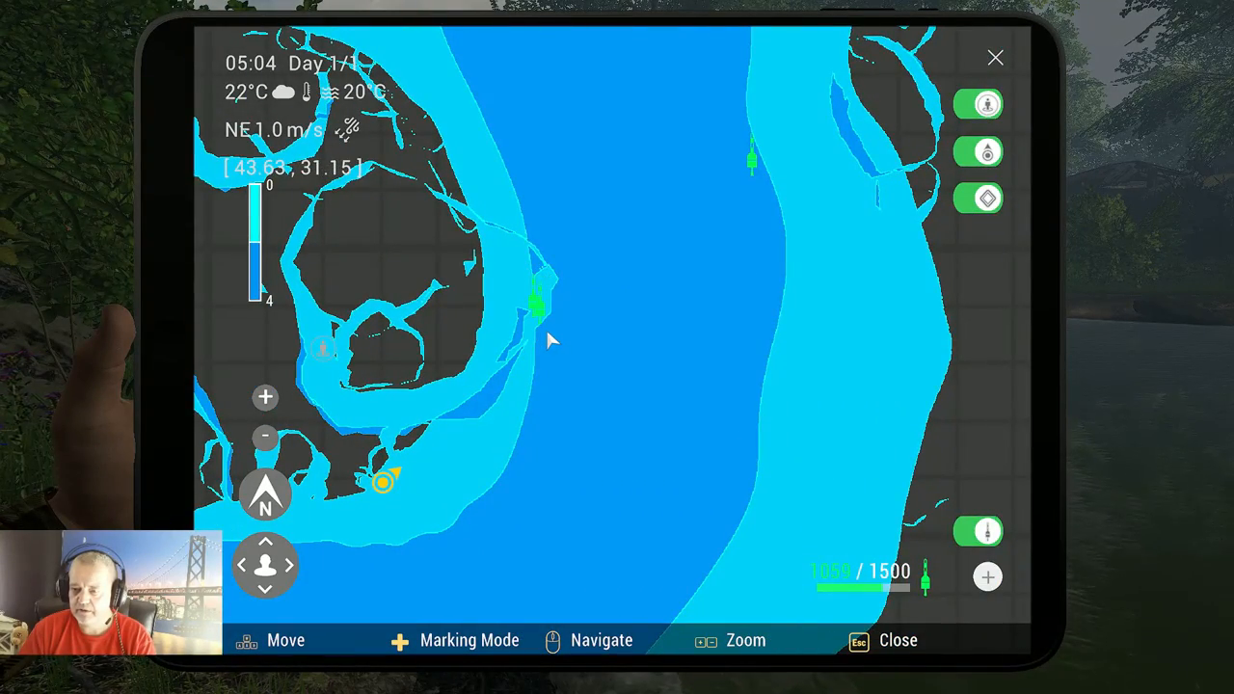
Reveal the Trophy Redear Sunfish card: 0.768 kg, caught on bloodworms
left_click(538, 305)
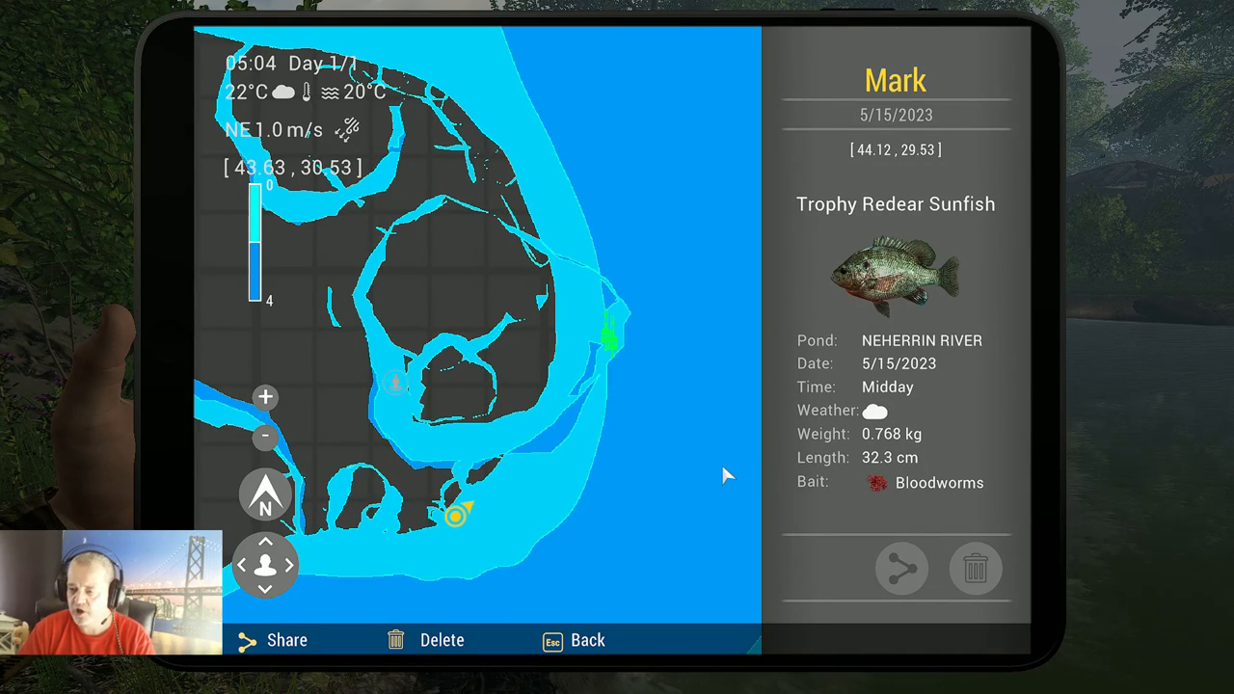
mouse_move(871, 192)
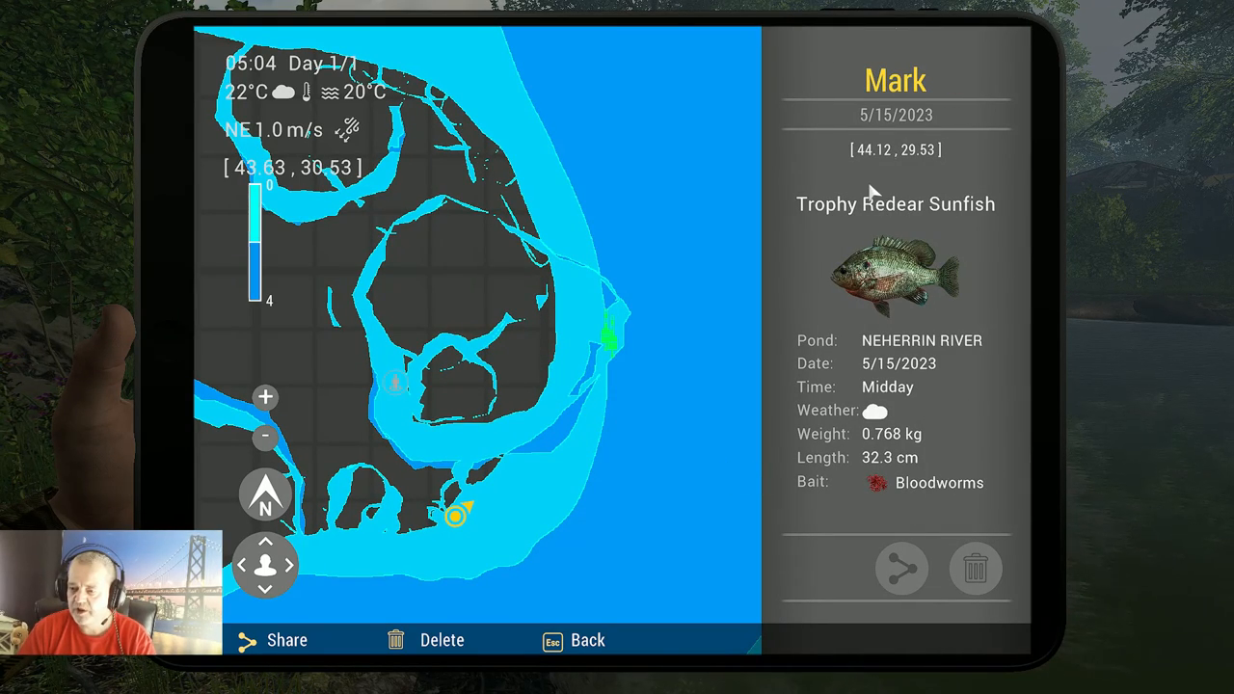
mouse_move(879, 177)
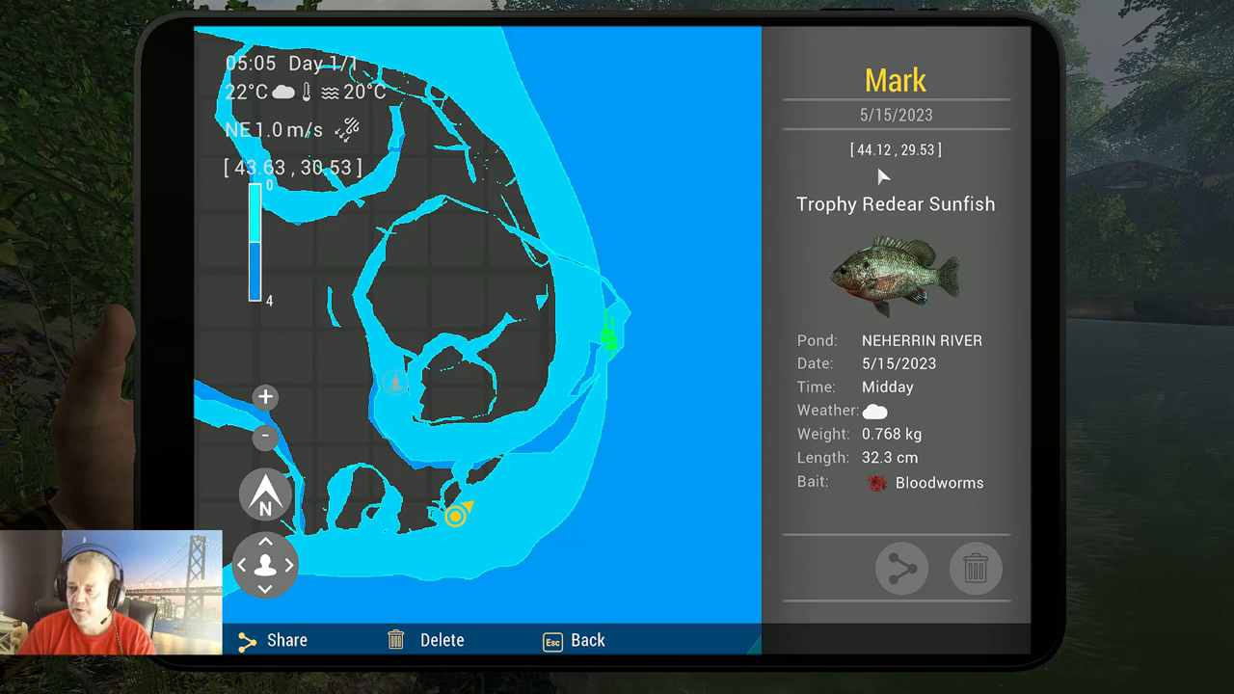
mouse_move(910, 177)
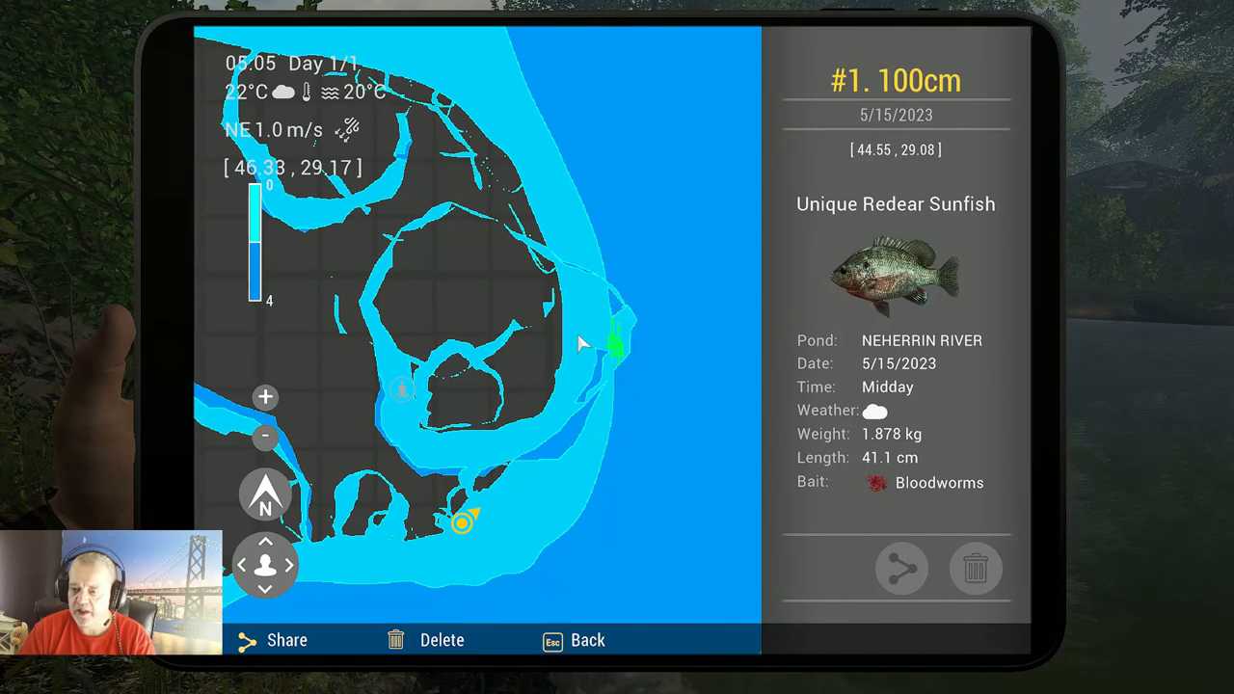
mouse_move(801, 248)
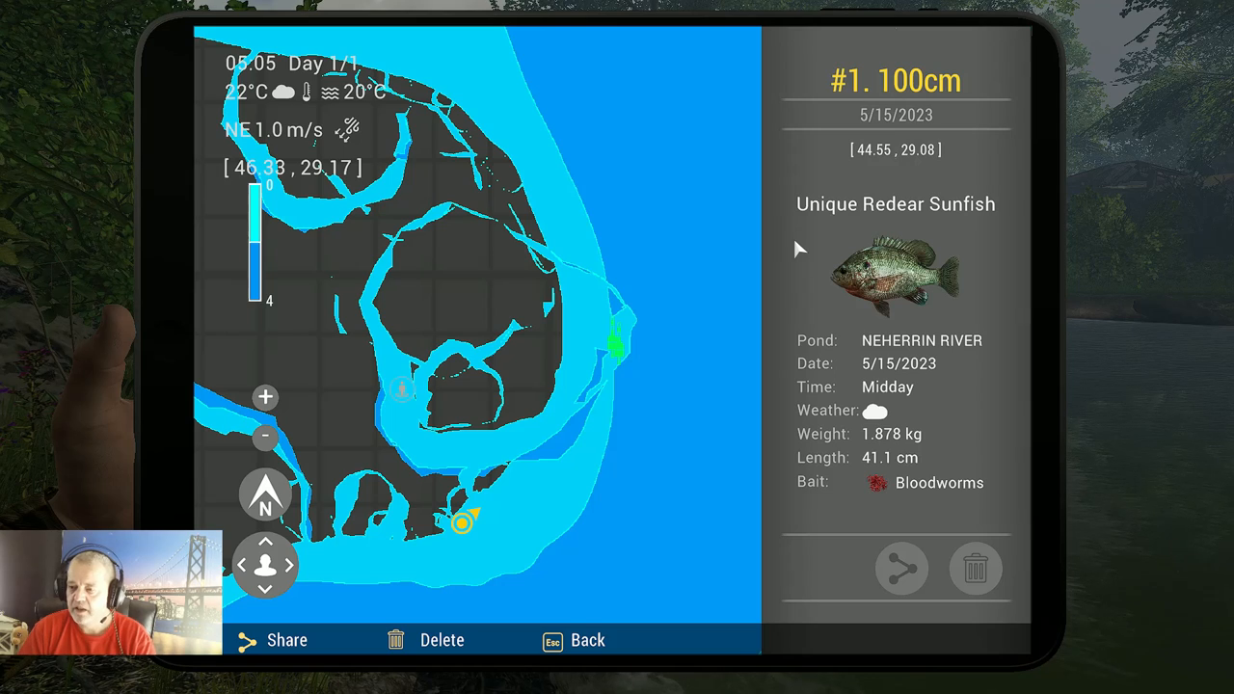
mouse_move(896, 173)
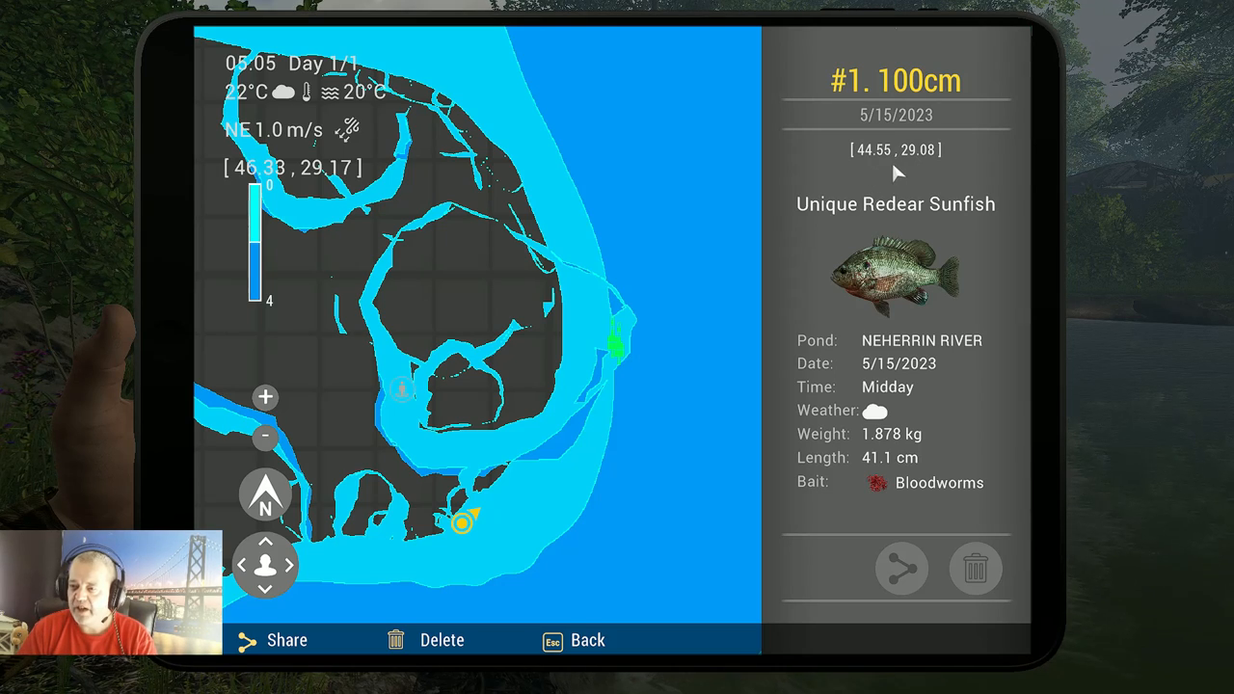
mouse_move(906, 189)
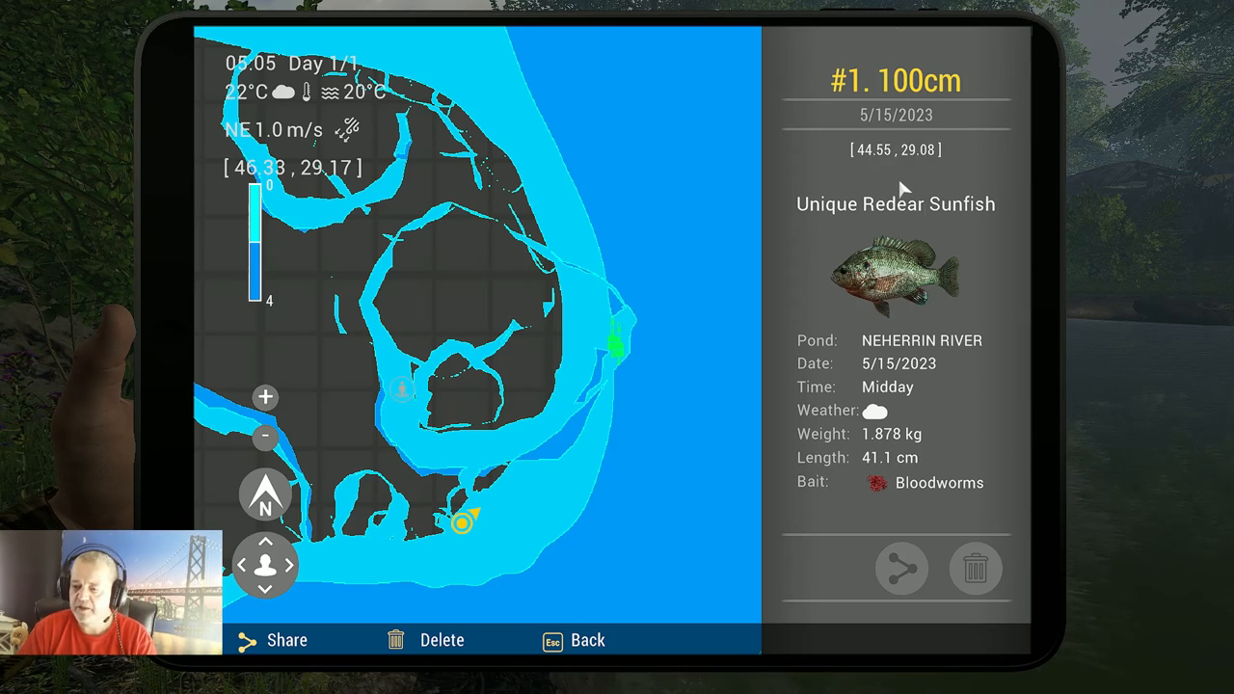
mouse_move(1167, 326)
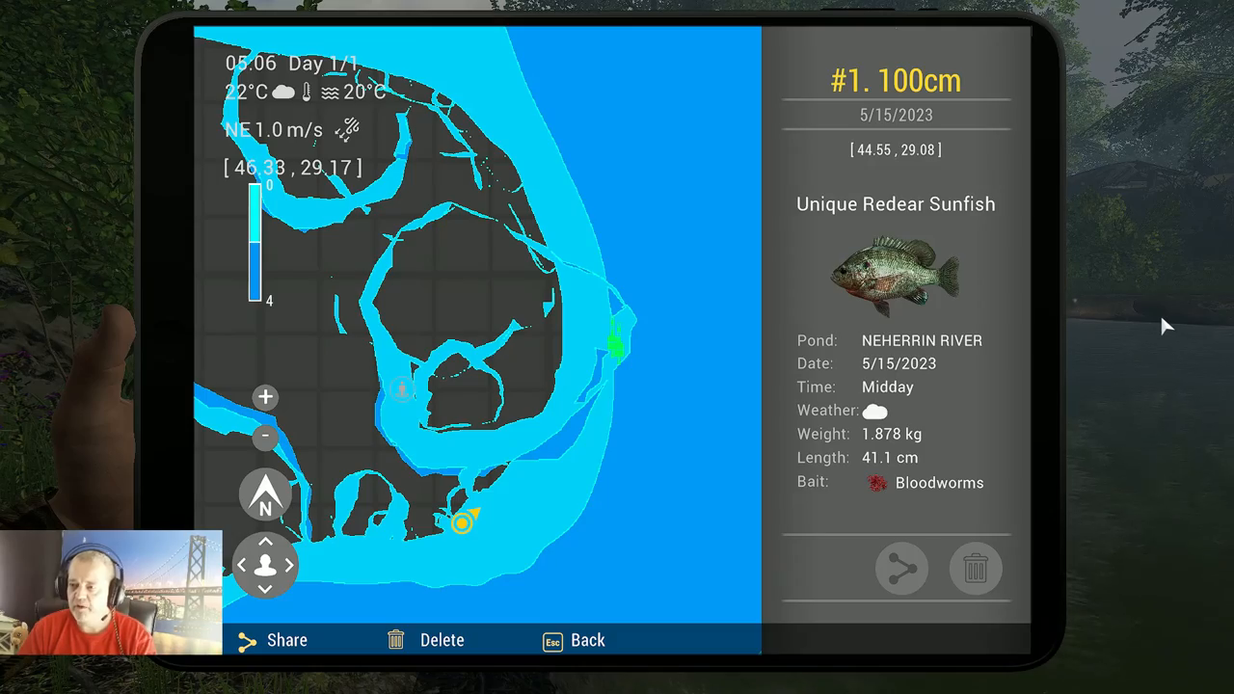